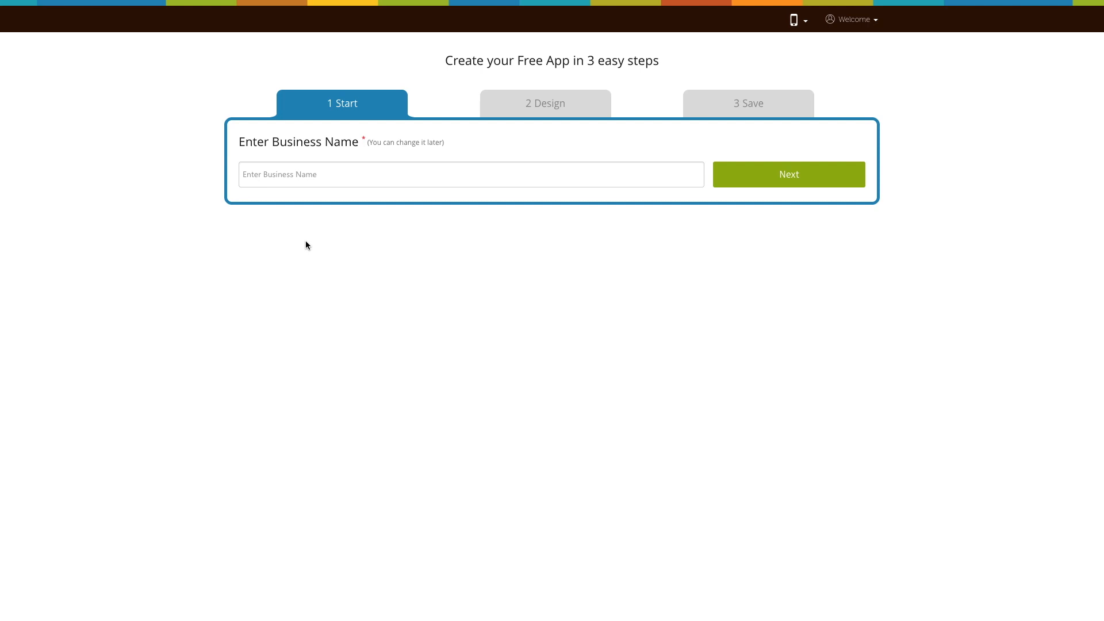
{"action": "mouse_move", "coordinate": [302, 237]}
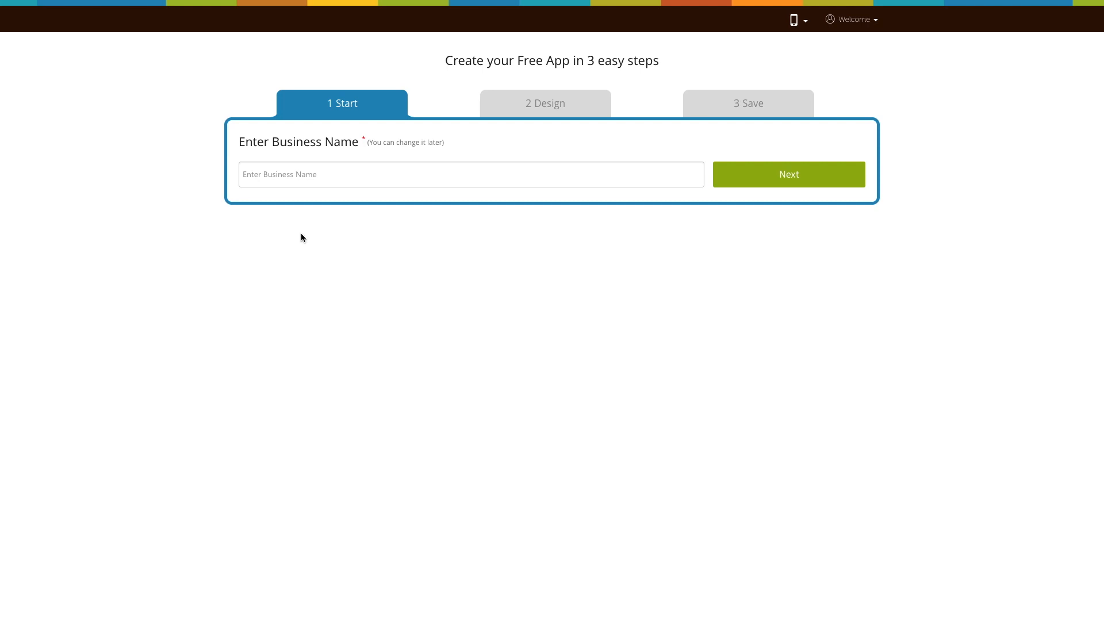
Step: Enter the business name and get past the app-purpose question to reach My Features
{"action": "type", "text": "D"}
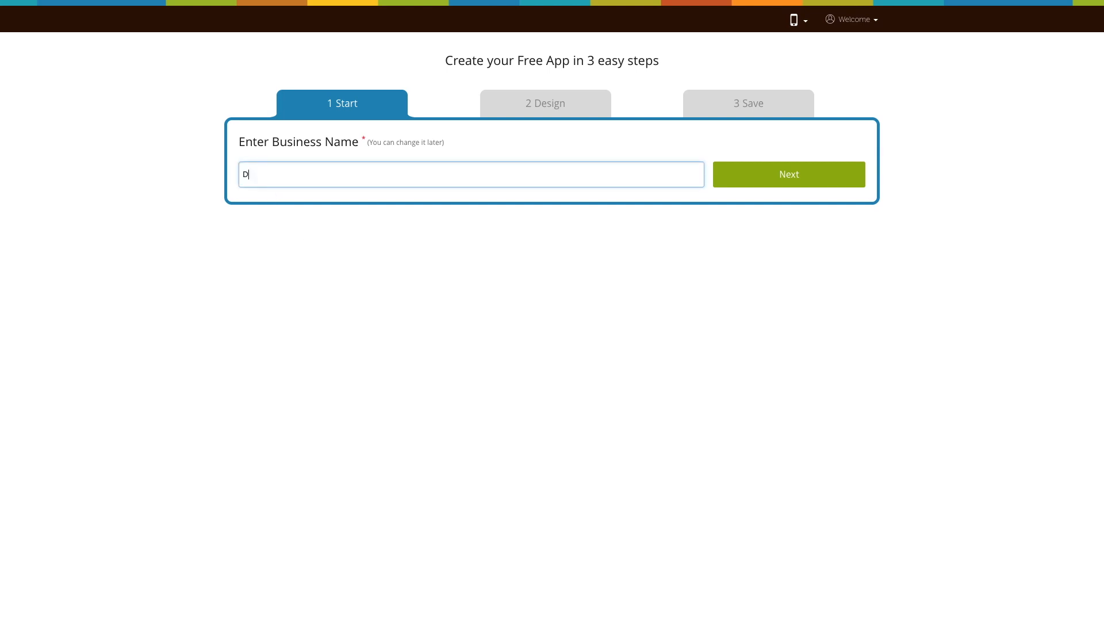
{"action": "left_click", "coordinate": [787, 174]}
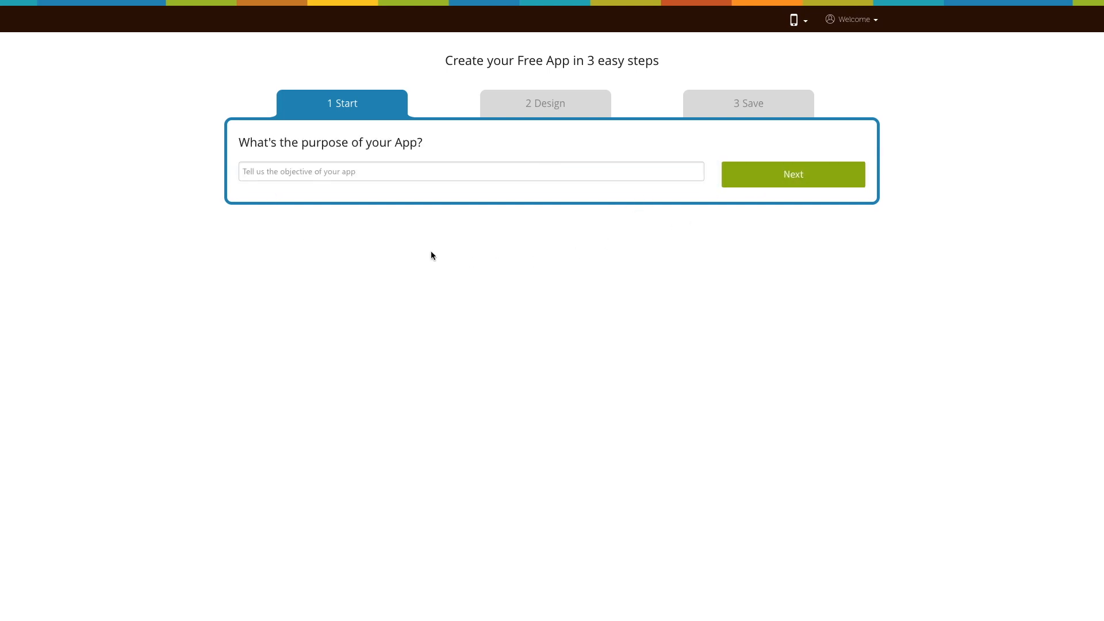
{"action": "left_click", "coordinate": [471, 171]}
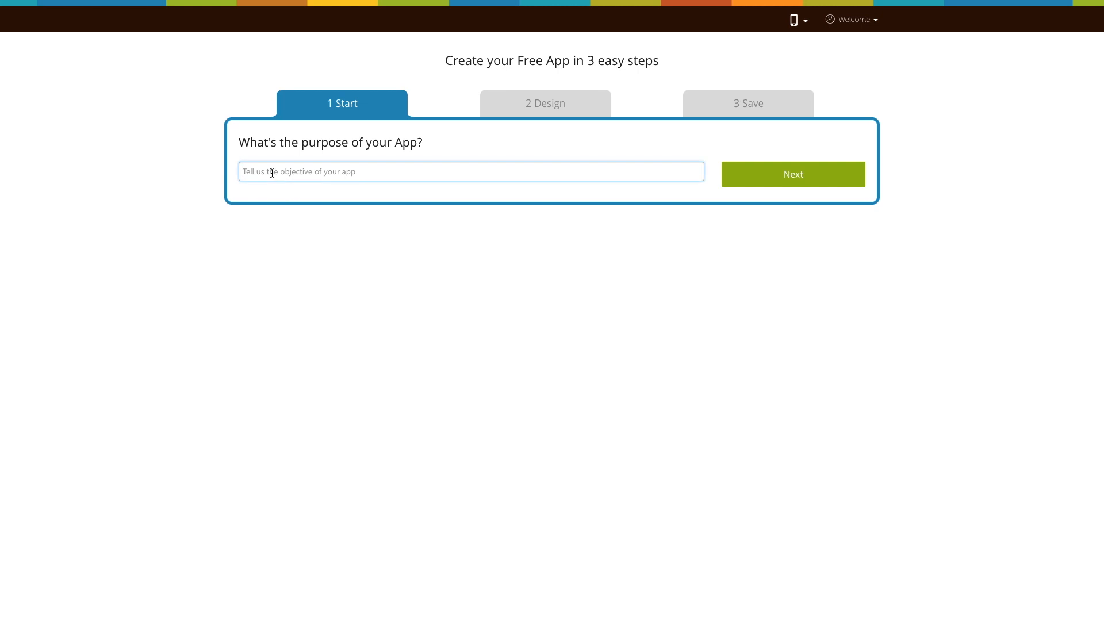
{"action": "left_click", "coordinate": [792, 174]}
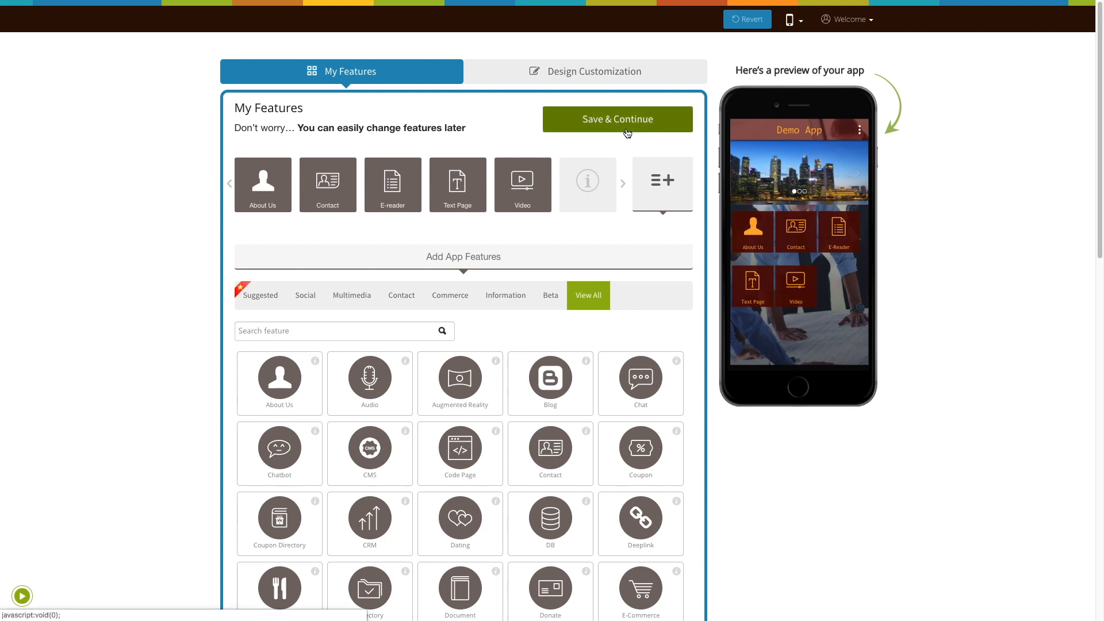
Step: Save the chosen features and continue into the AR Demo app editor
{"action": "left_click", "coordinate": [617, 118]}
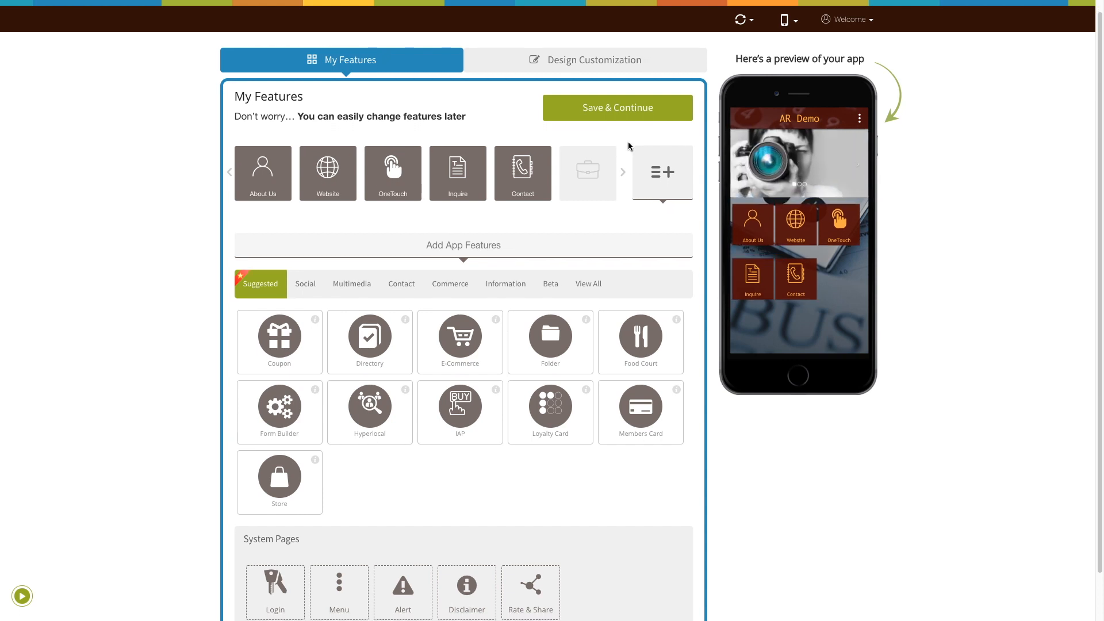
Step: Find Augmented Reality in the full feature list by searching 'Aug' and add it to the app
{"action": "scroll", "scroll_direction": "down", "scroll_amount": 3}
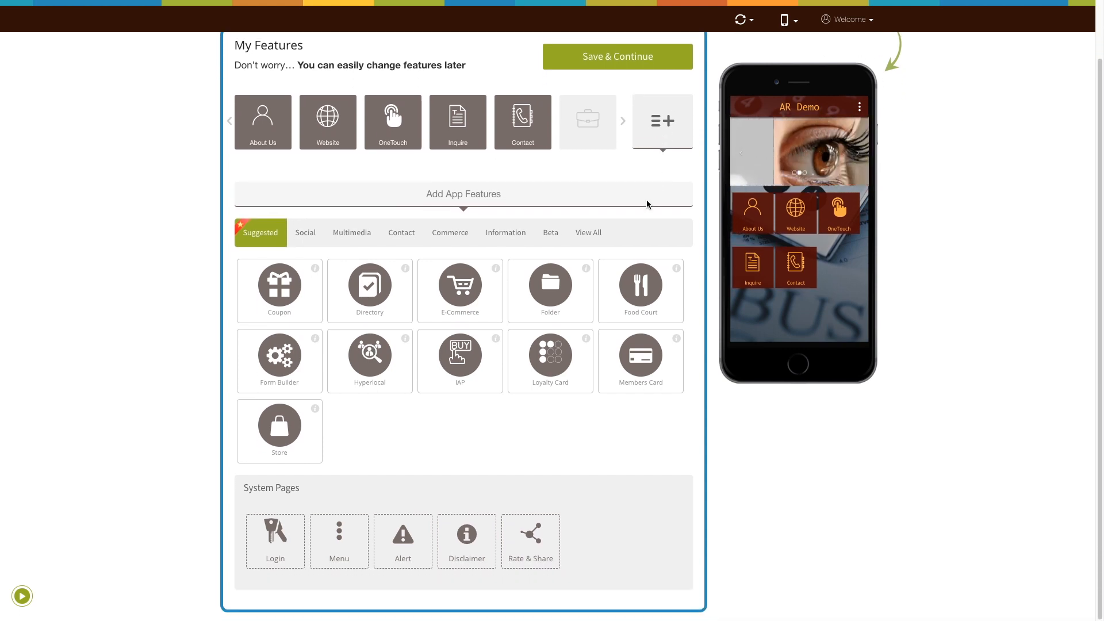
{"action": "left_click", "coordinate": [588, 233]}
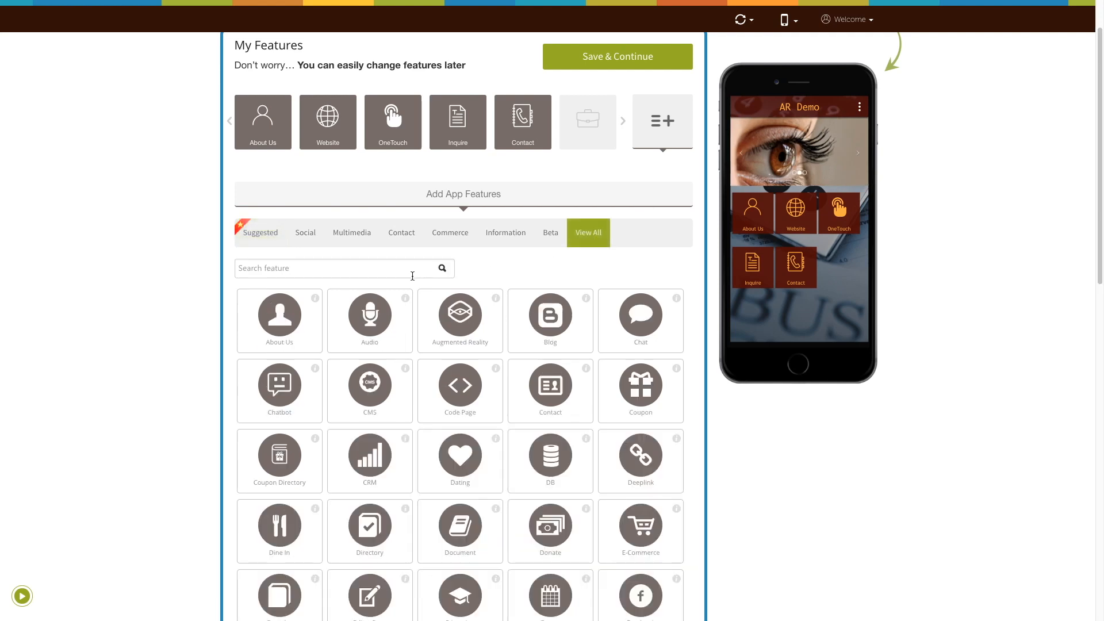
{"action": "type", "text": "Aug"}
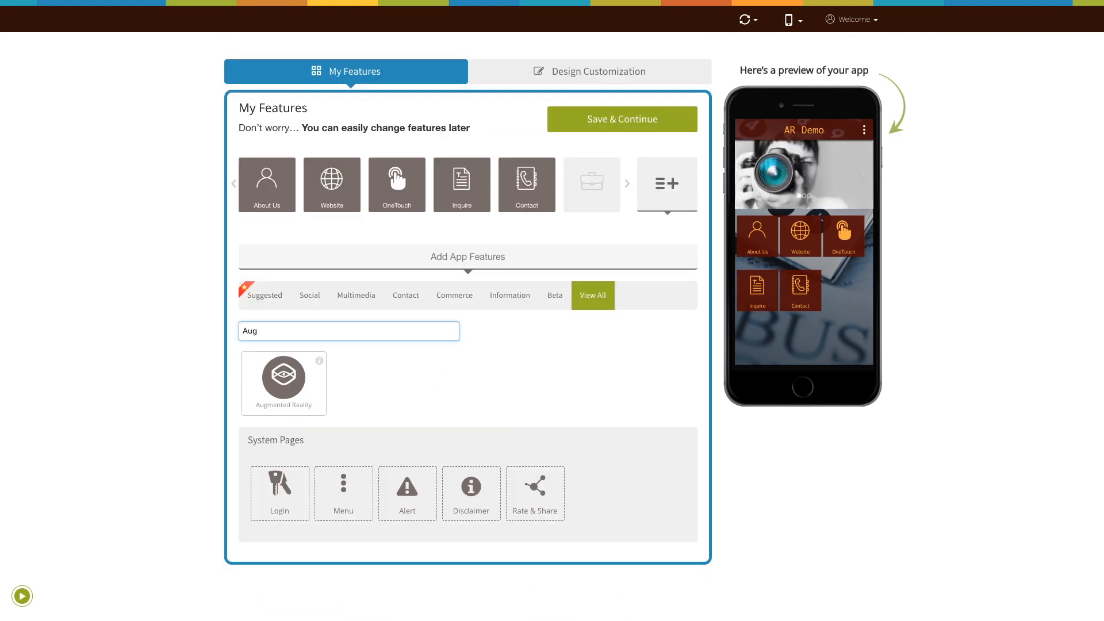
{"action": "mouse_move", "coordinate": [283, 378]}
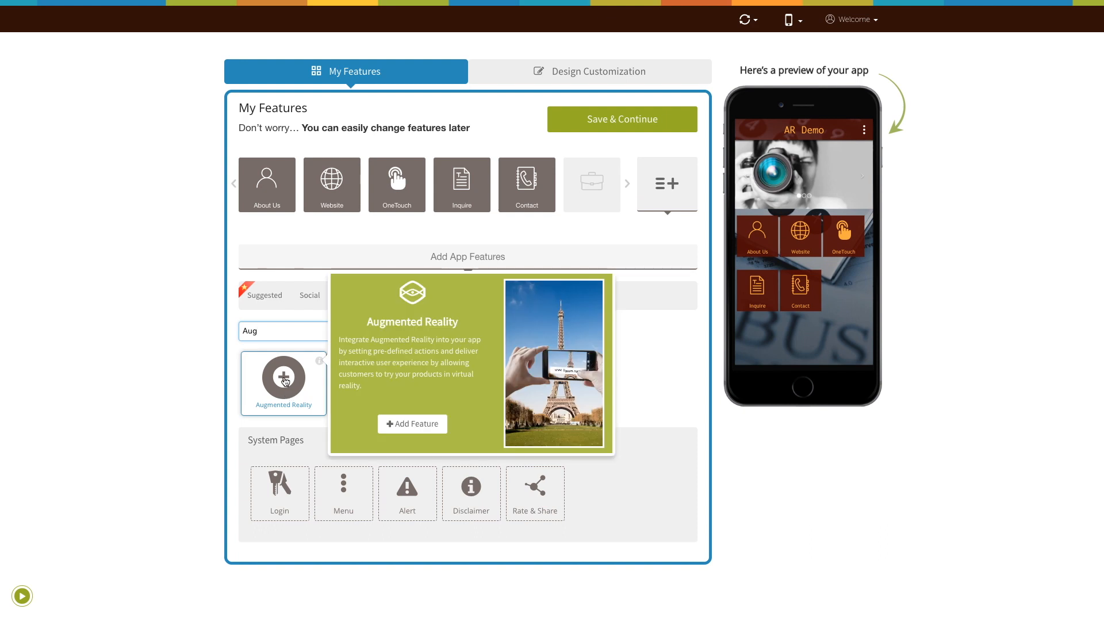
{"action": "left_click", "coordinate": [411, 424]}
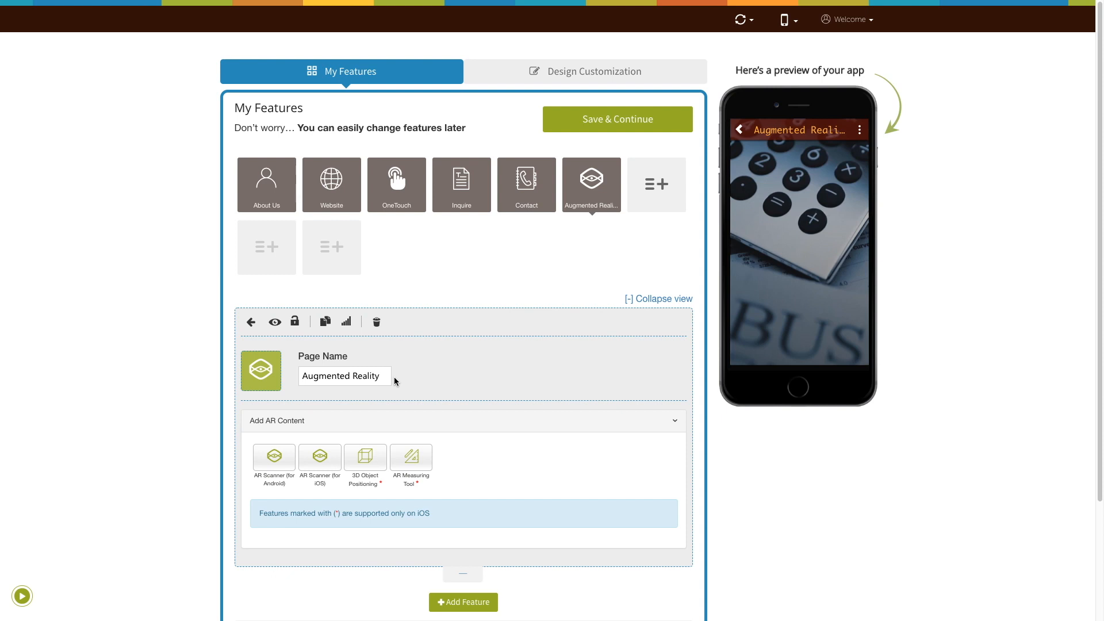
{"action": "left_click", "coordinate": [344, 375]}
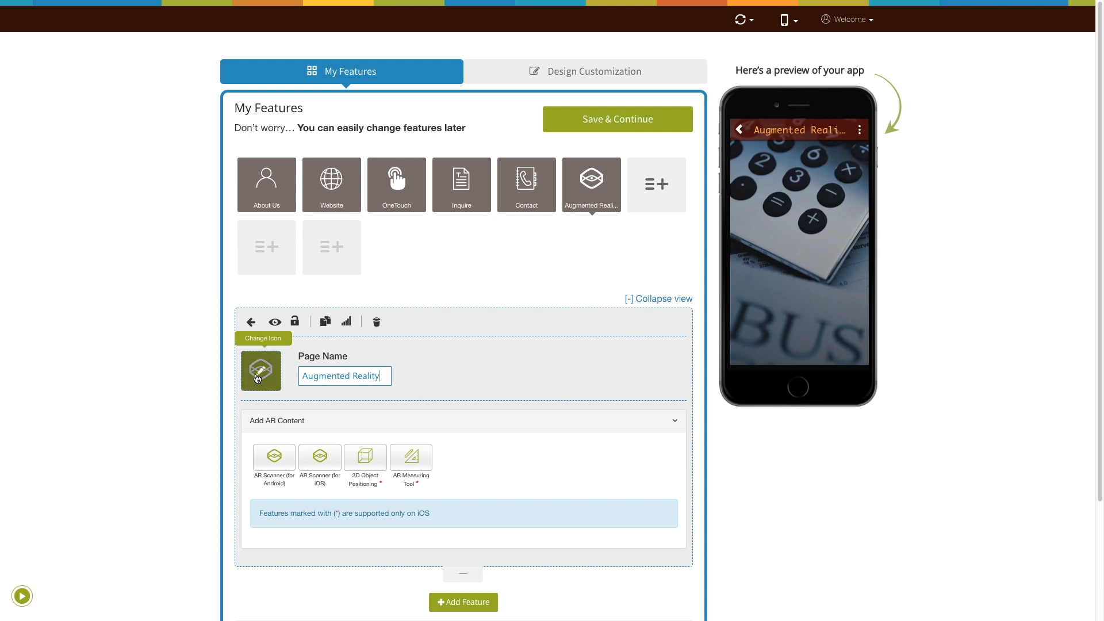
{"action": "left_click", "coordinate": [261, 371]}
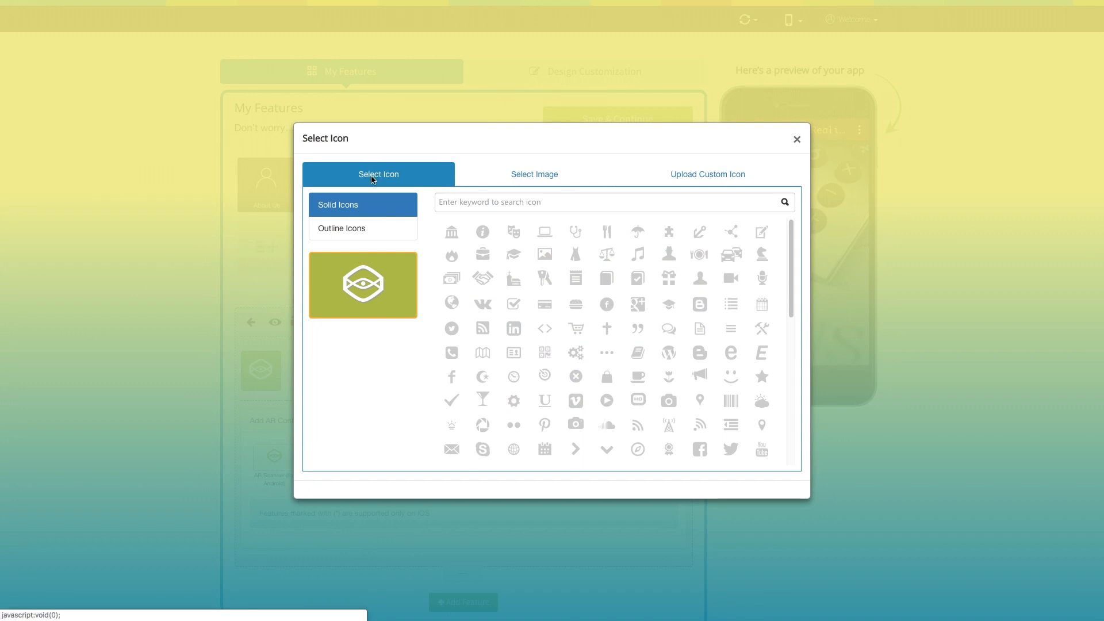
{"action": "left_click", "coordinate": [342, 228]}
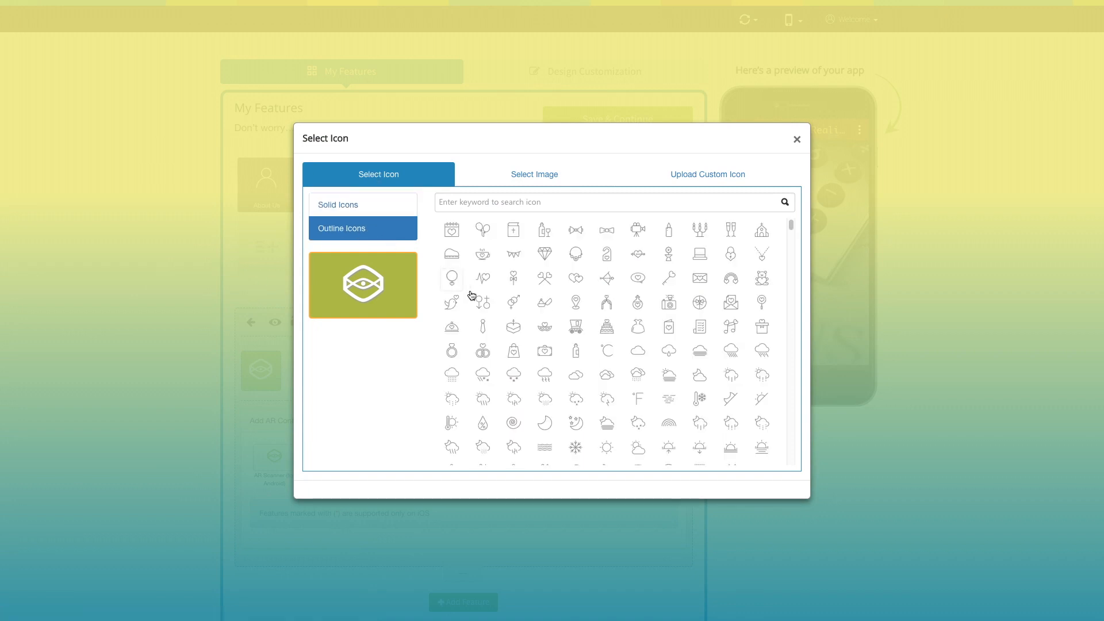
{"action": "left_click", "coordinate": [534, 174]}
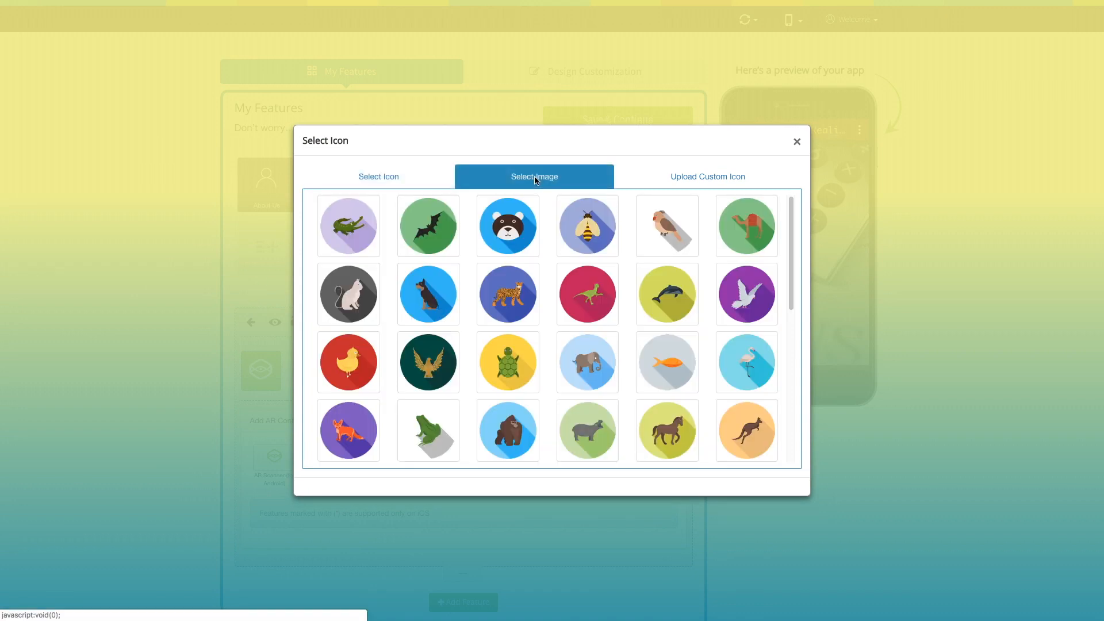
{"action": "left_click", "coordinate": [706, 176]}
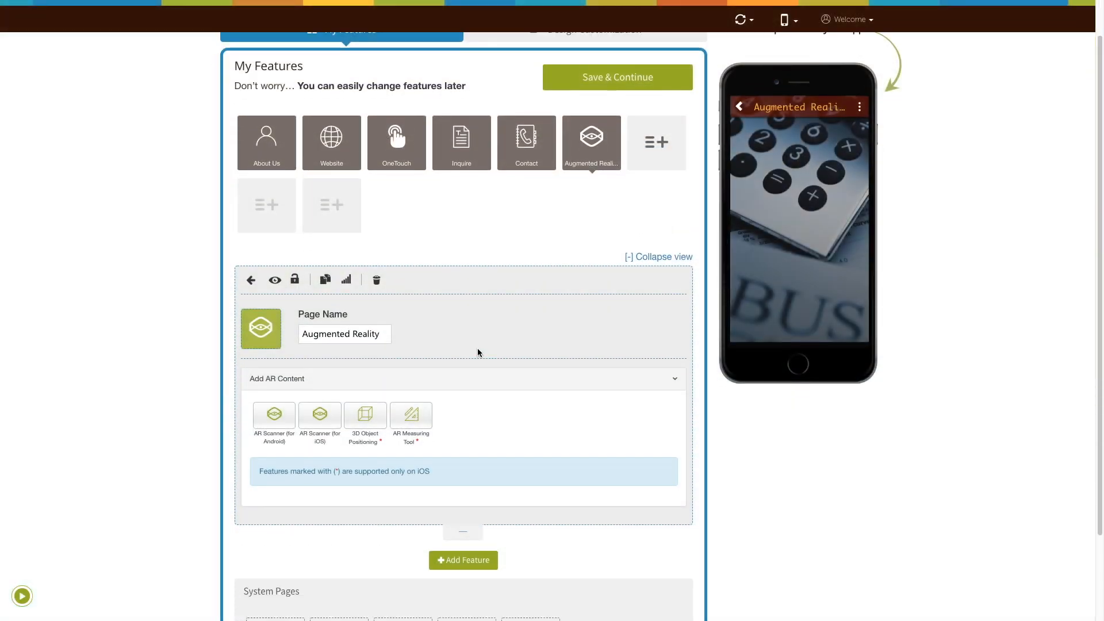
Step: Add 3D Object Positioning content to the Augmented Reality page
{"action": "scroll", "scroll_direction": "down", "scroll_amount": 3}
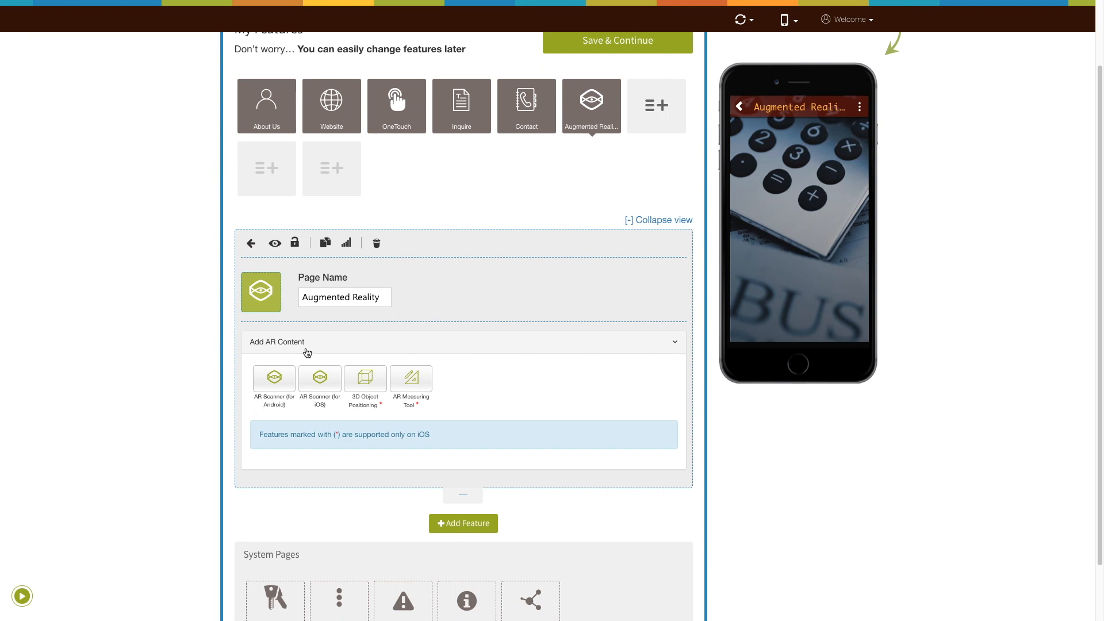
{"action": "scroll", "scroll_direction": "down", "scroll_amount": 3}
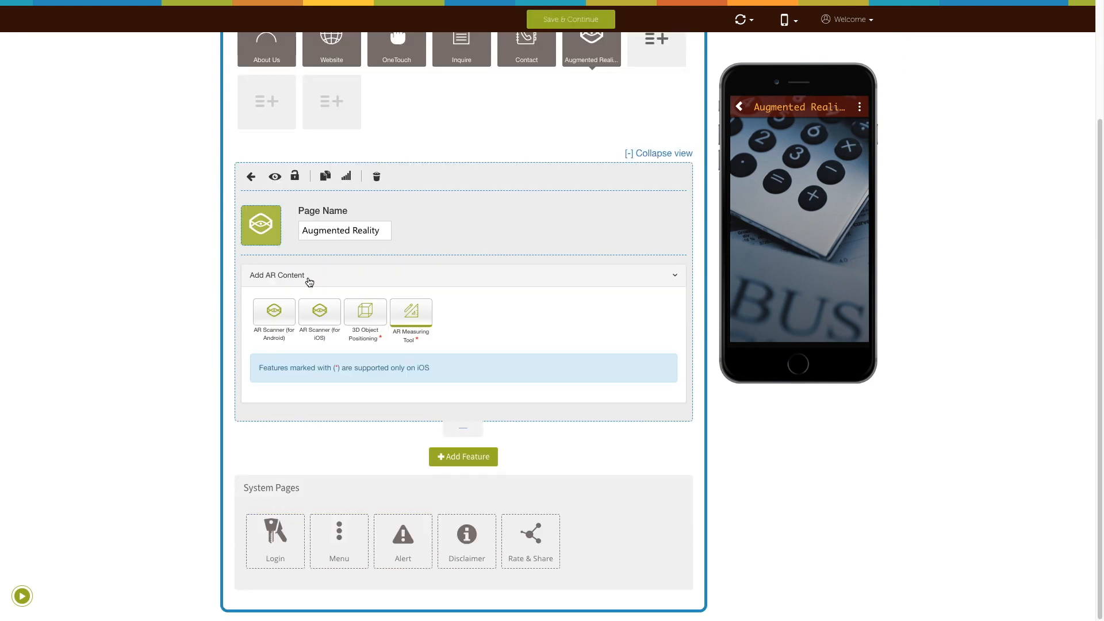
{"action": "left_click", "coordinate": [365, 310]}
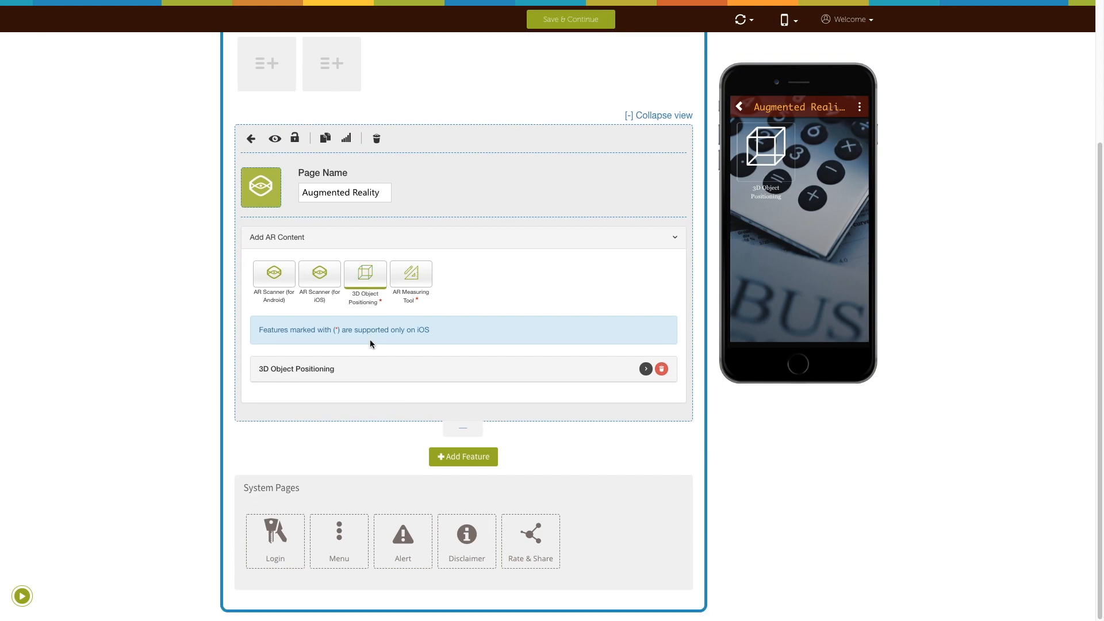
Step: Start deleting the 3D Object Positioning block, then cancel so it stays
{"action": "left_click", "coordinate": [645, 368]}
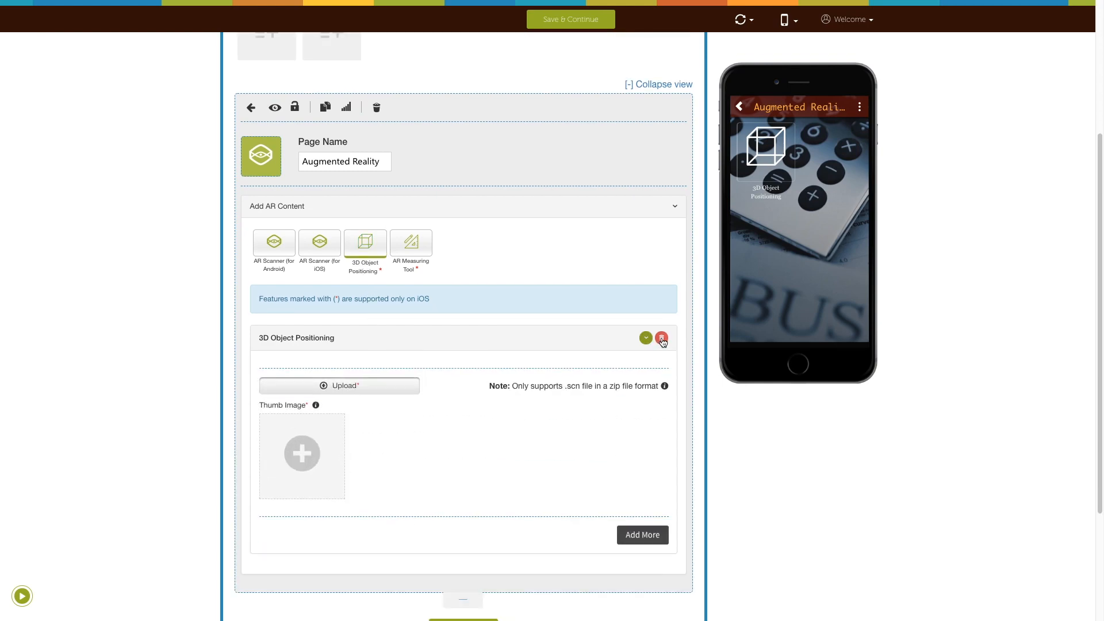
{"action": "left_click", "coordinate": [660, 338]}
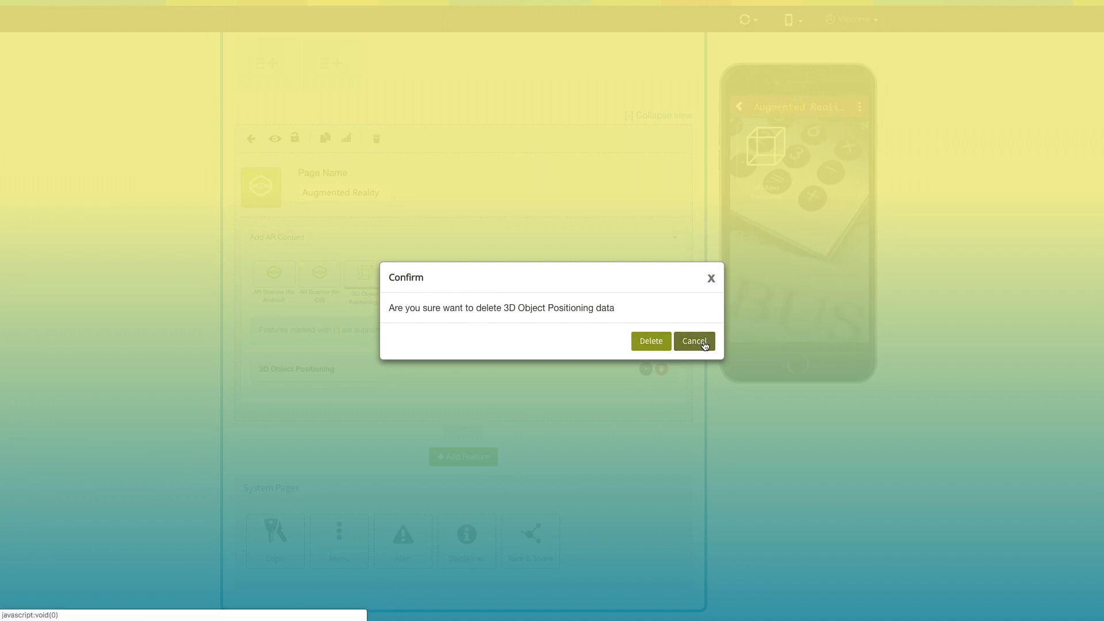
{"action": "left_click", "coordinate": [692, 340]}
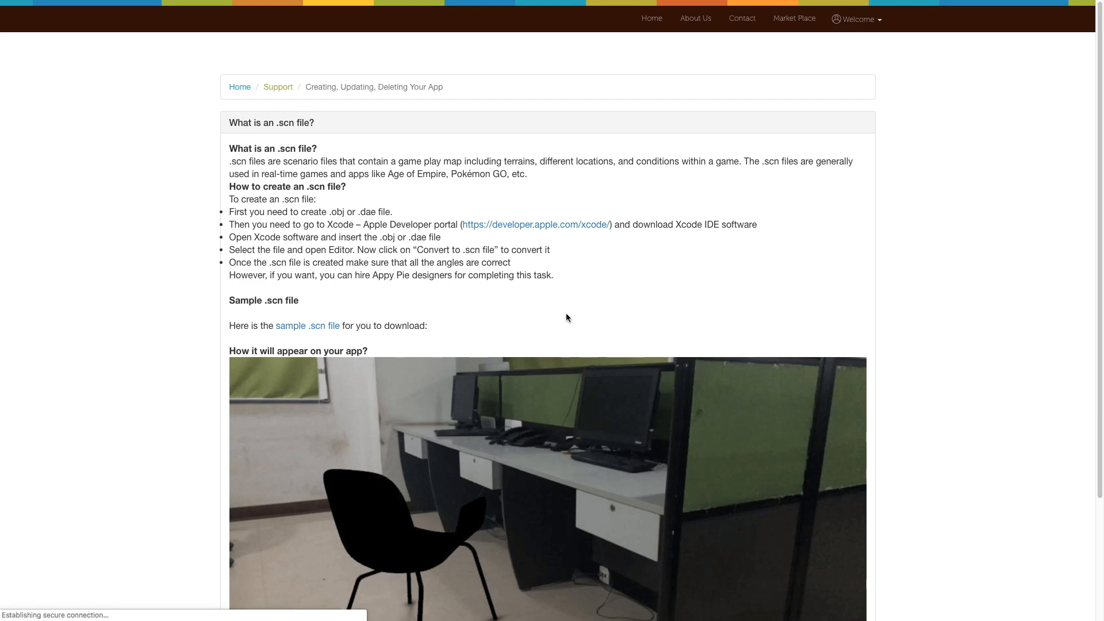
Step: Scroll through the .scn file help article and back up
{"action": "scroll", "scroll_direction": "down", "scroll_amount": 3}
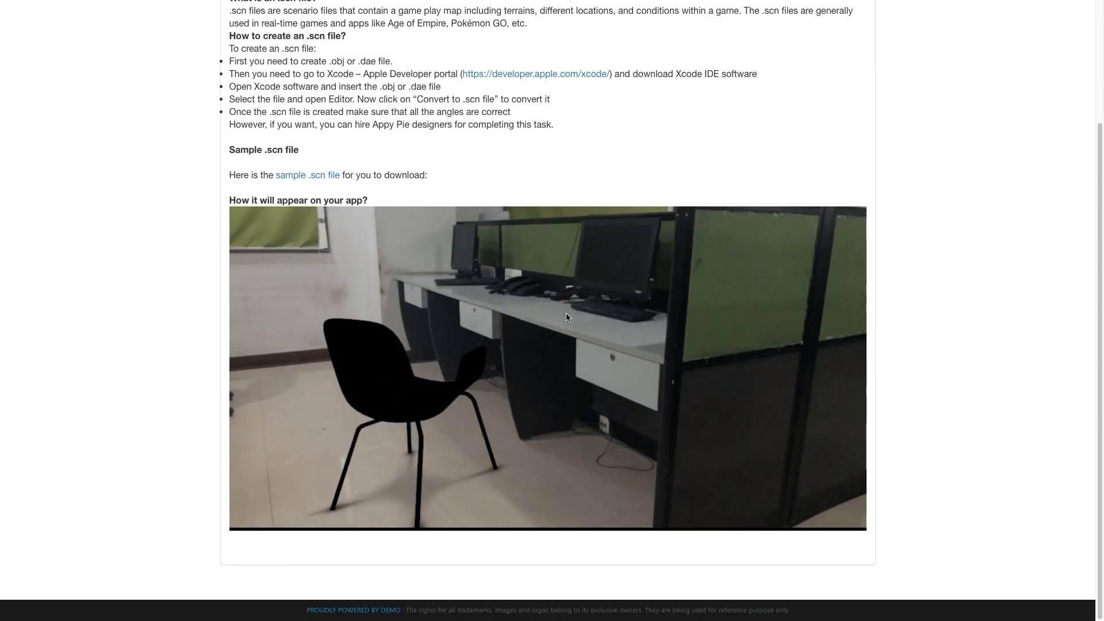
{"action": "scroll", "scroll_direction": "up", "scroll_amount": 3}
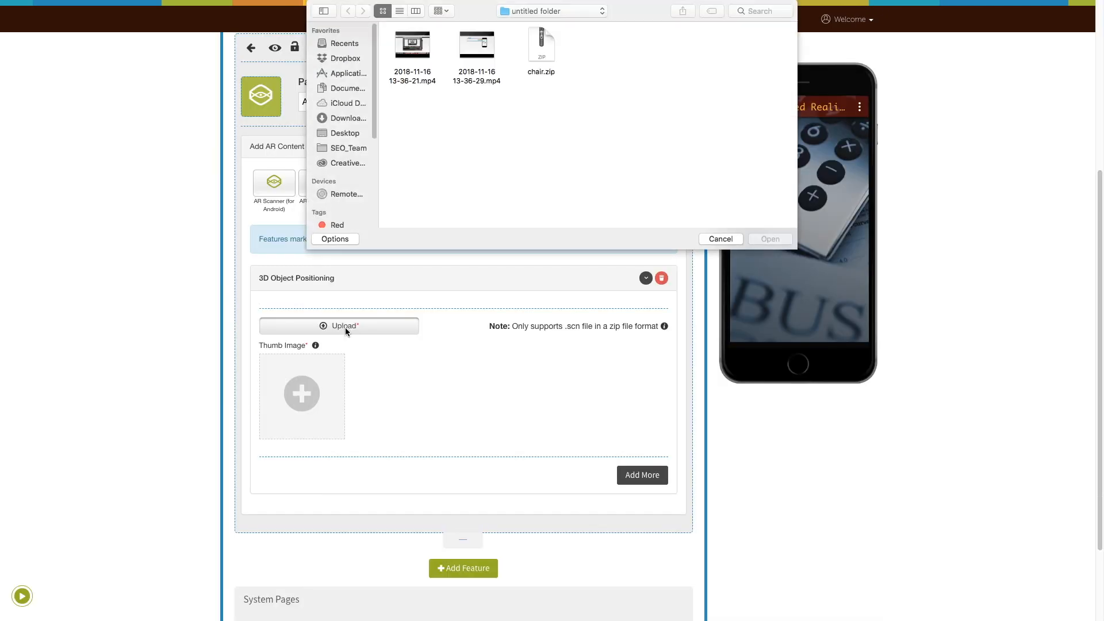
Step: Upload chair.zip as the 3D object, then remove an accidentally added extra upload row
{"action": "left_click", "coordinate": [541, 44]}
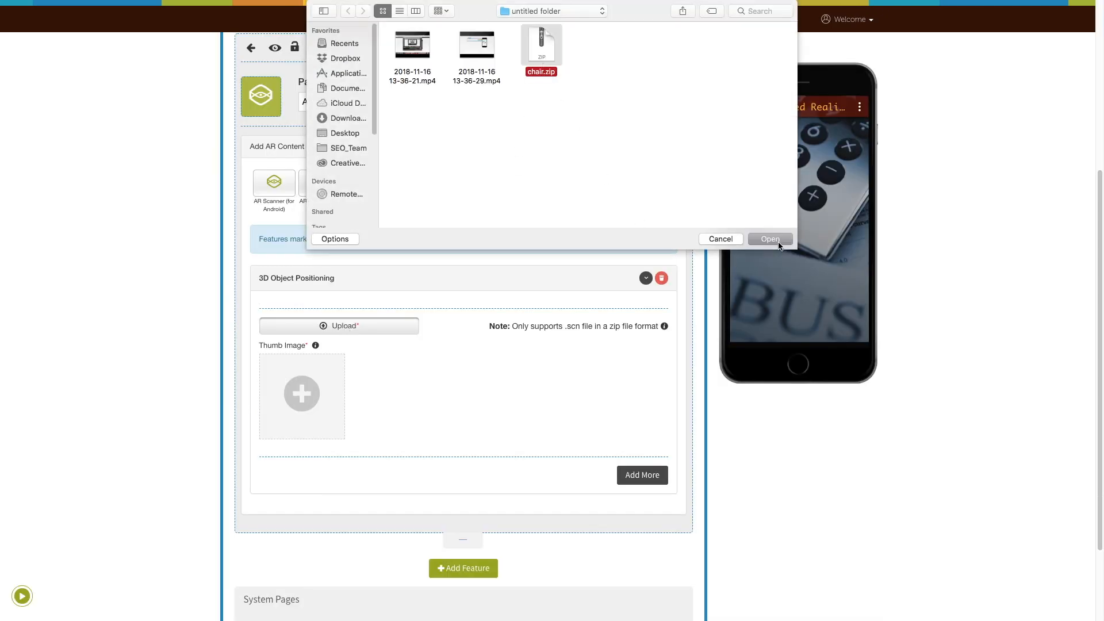
{"action": "left_click", "coordinate": [769, 240]}
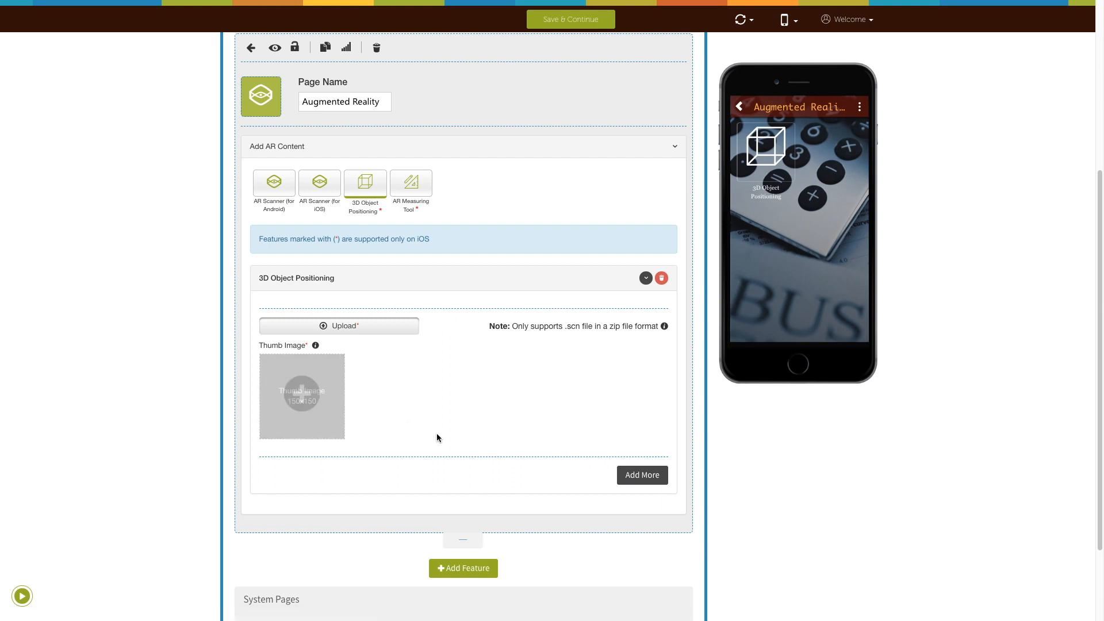
{"action": "left_click", "coordinate": [640, 475]}
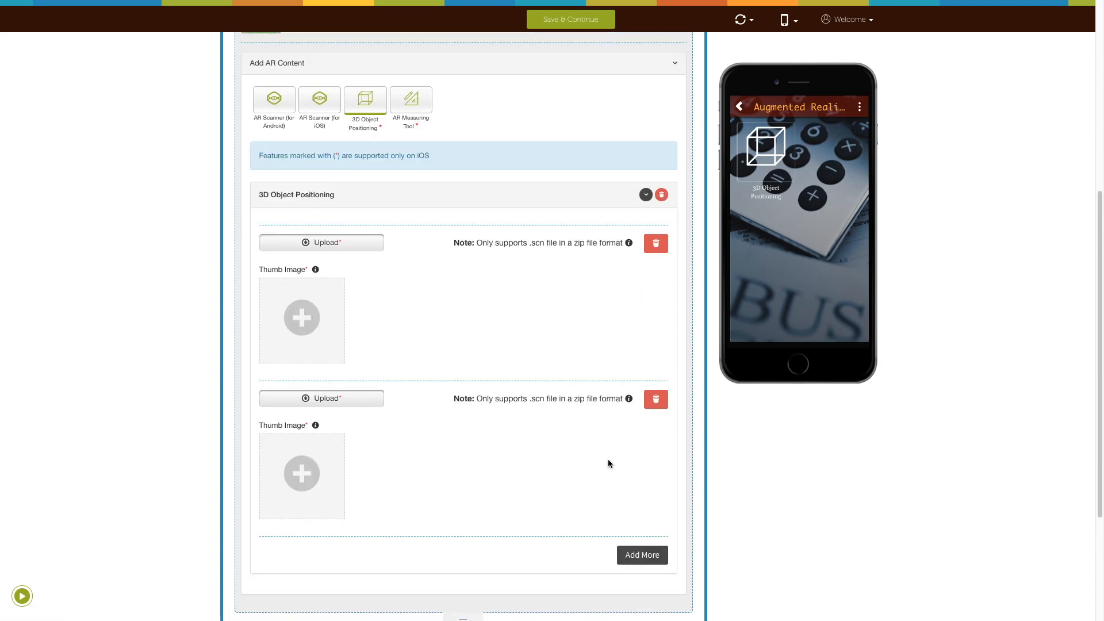
{"action": "left_click", "coordinate": [655, 399]}
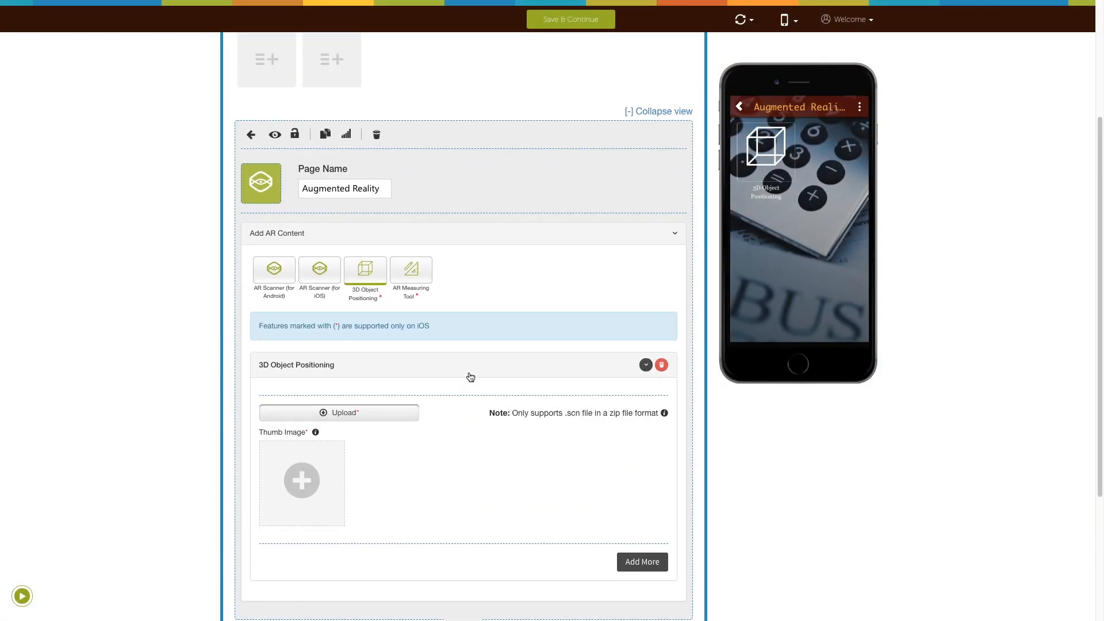
Step: Add the AR Measuring Tool content to the Augmented Reality page
{"action": "left_click", "coordinate": [644, 365]}
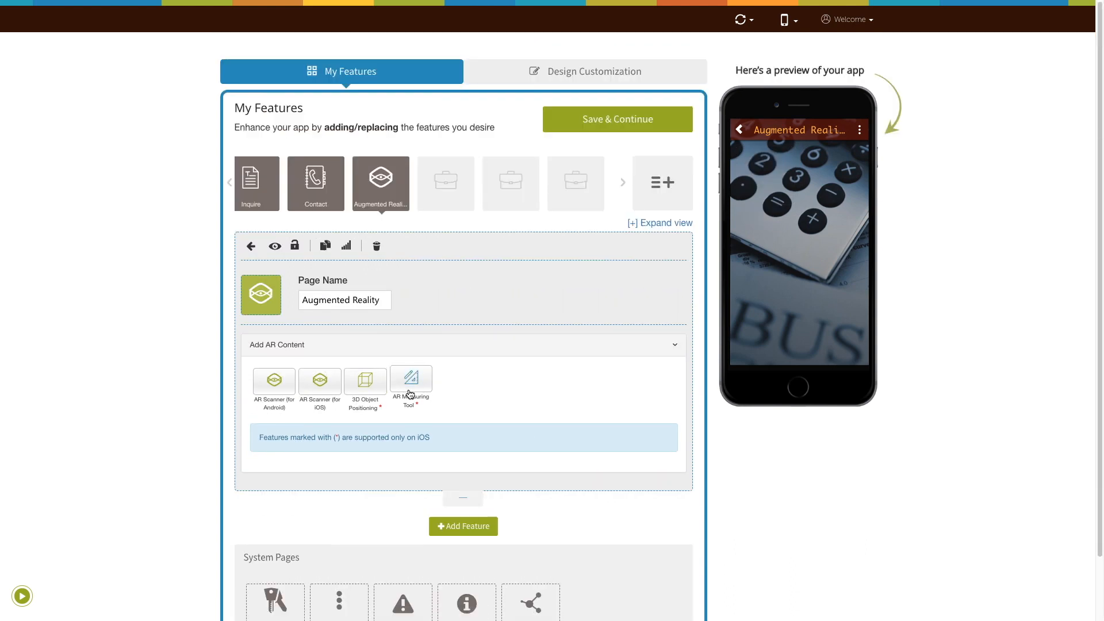
{"action": "left_click", "coordinate": [411, 381]}
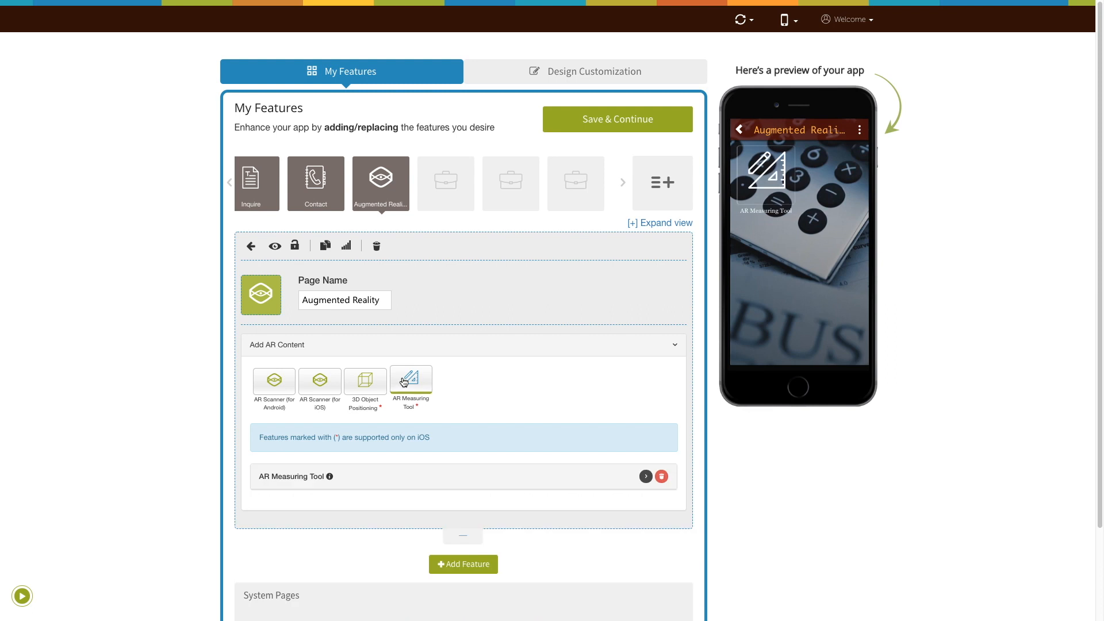
{"action": "scroll", "scroll_direction": "down", "scroll_amount": 3}
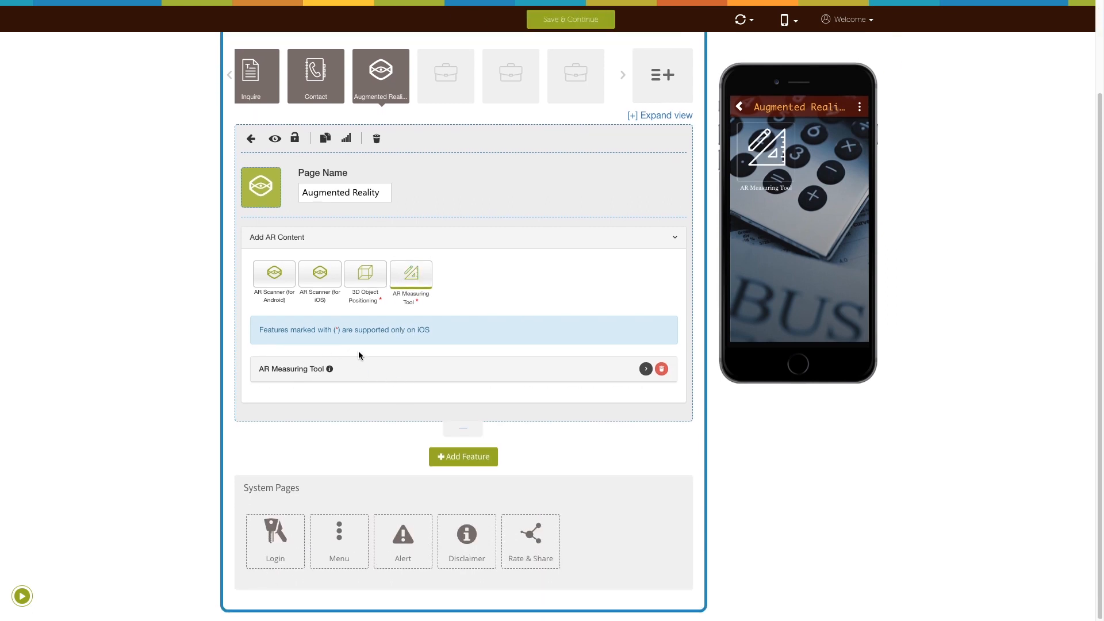
{"action": "mouse_move", "coordinate": [392, 372]}
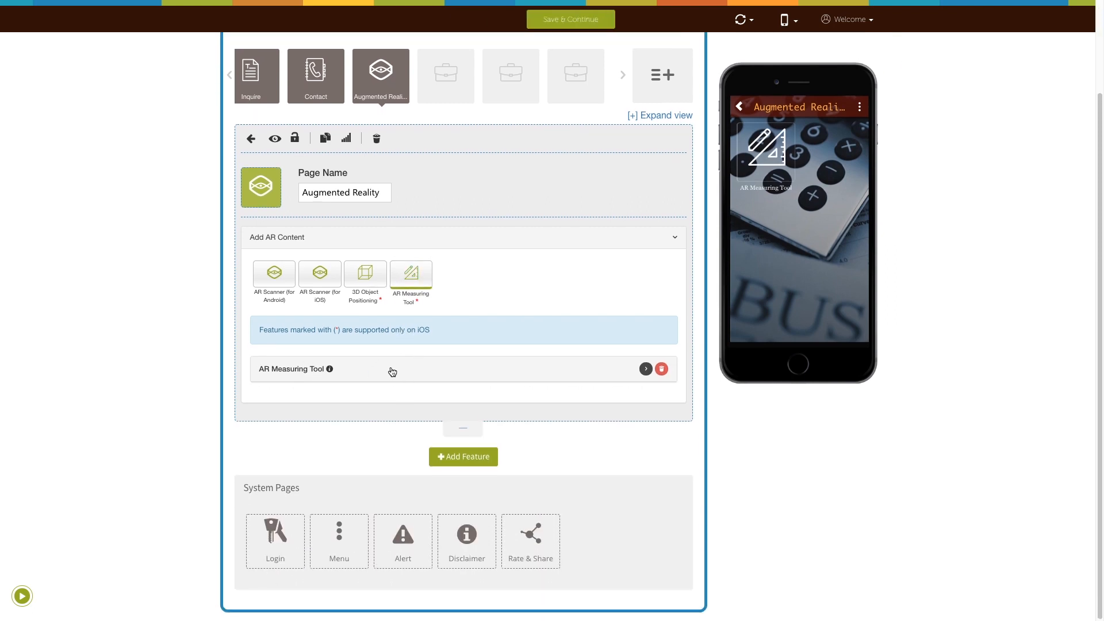
Step: Expand the AR Measuring Tool block and switch its toggle on
{"action": "left_click", "coordinate": [644, 368]}
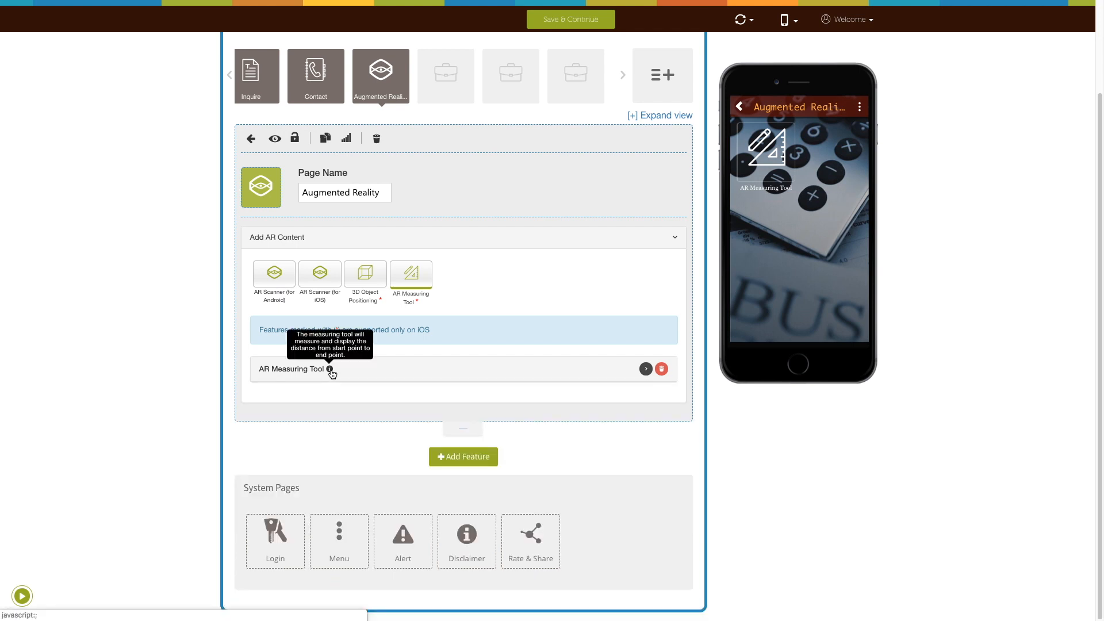
{"action": "left_click", "coordinate": [645, 369]}
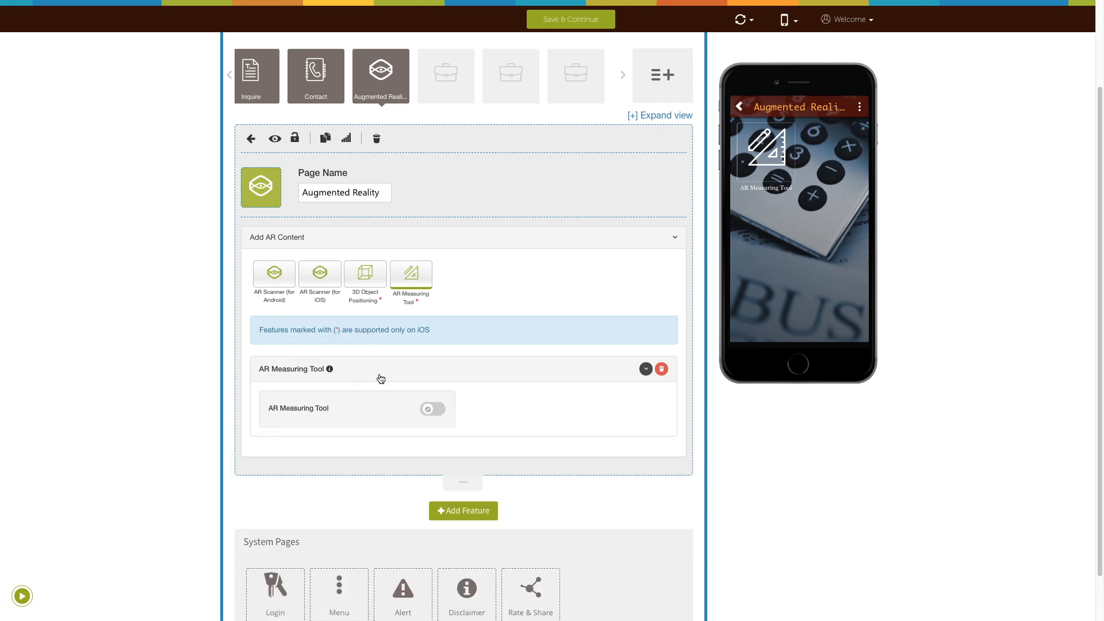
{"action": "left_click", "coordinate": [433, 408]}
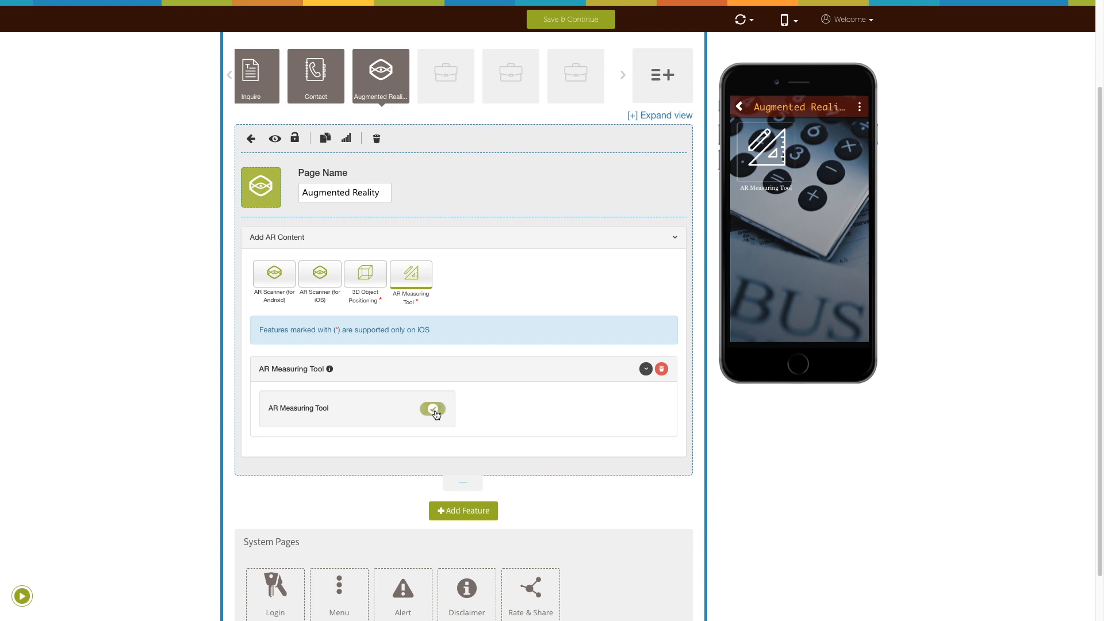
{"action": "left_click", "coordinate": [433, 408]}
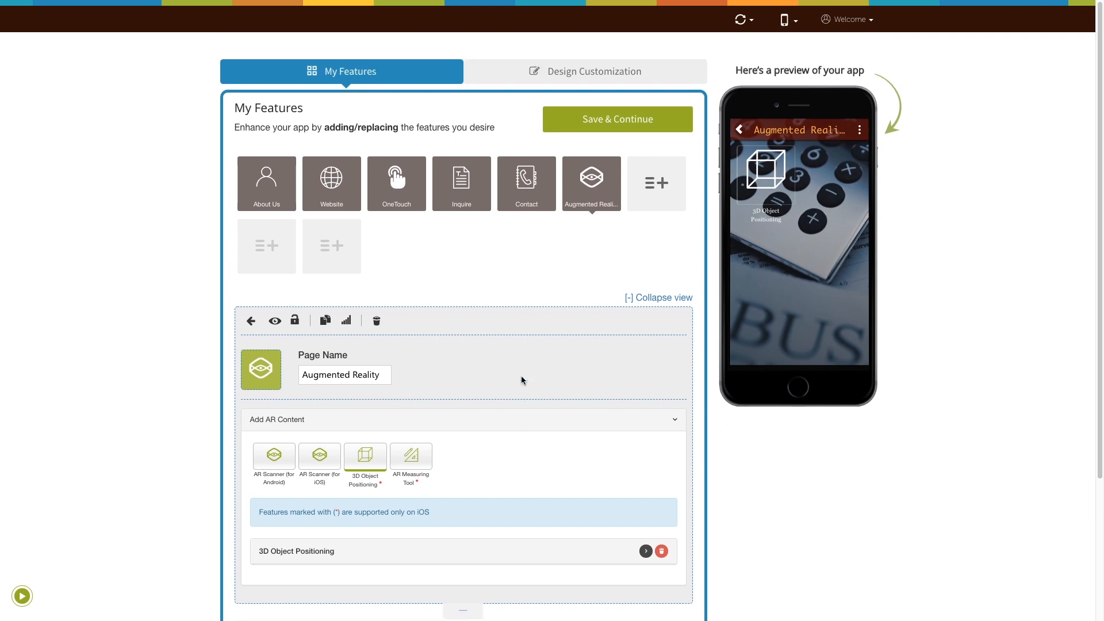
{"action": "mouse_move", "coordinate": [627, 129]}
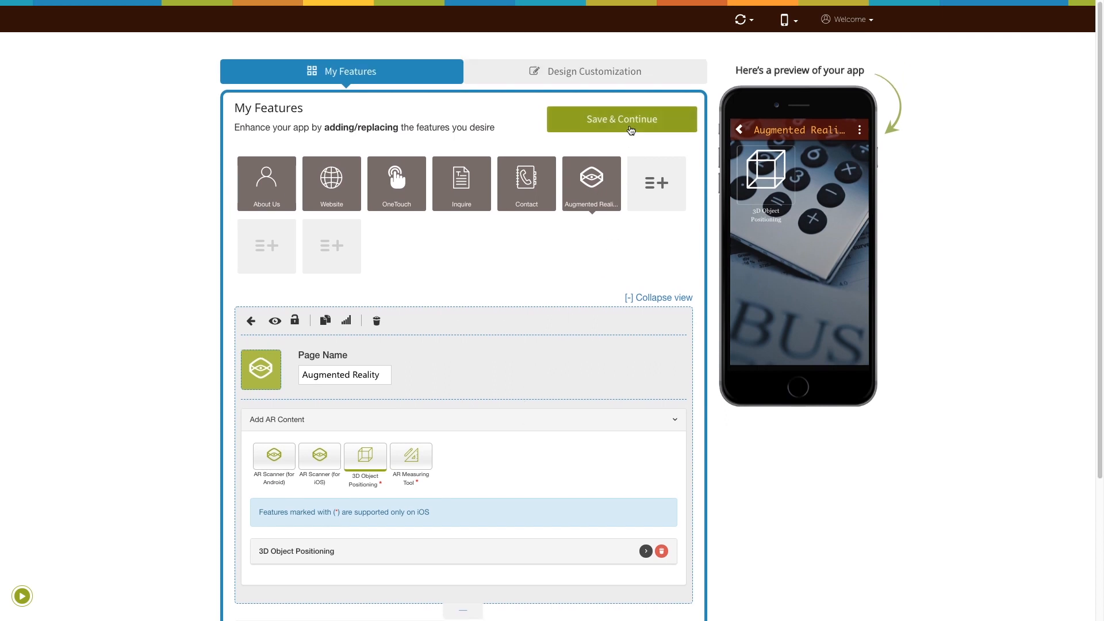
Step: Save the AR Demo app's features with Save & Continue
{"action": "left_click", "coordinate": [621, 118]}
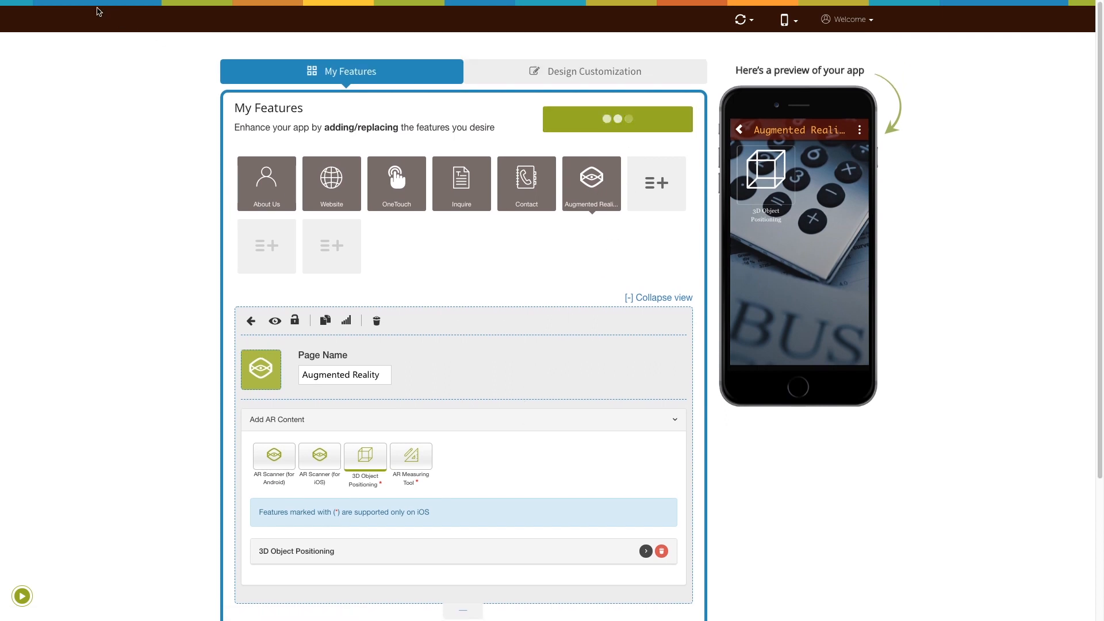